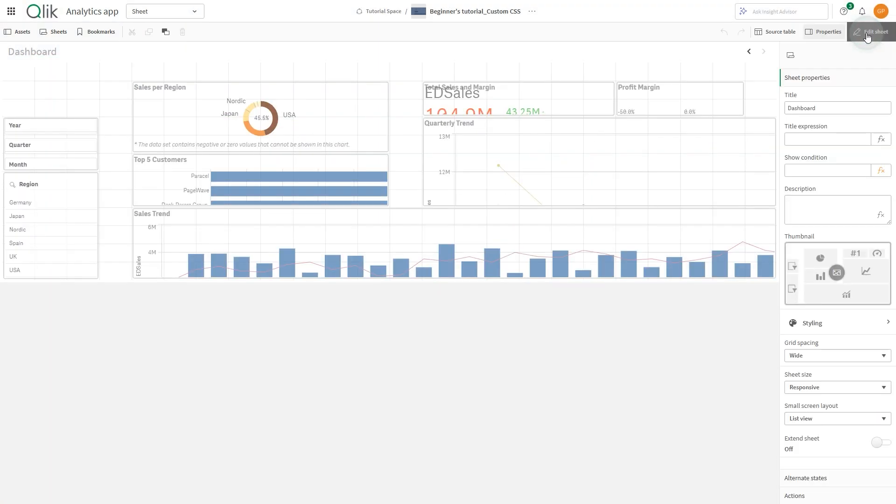
- Edit the Dashboard sheet and activate Custom styles in its Styling properties
{"action": "left_click", "coordinate": [873, 31]}
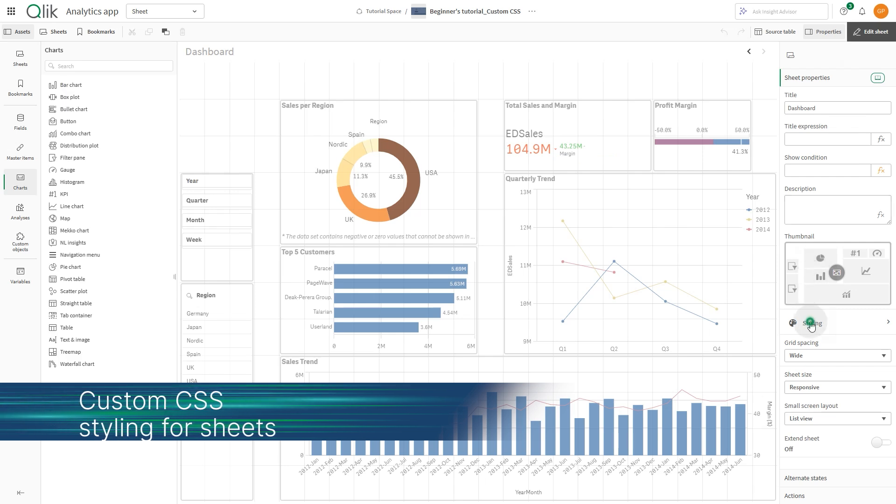
{"action": "left_click", "coordinate": [811, 322]}
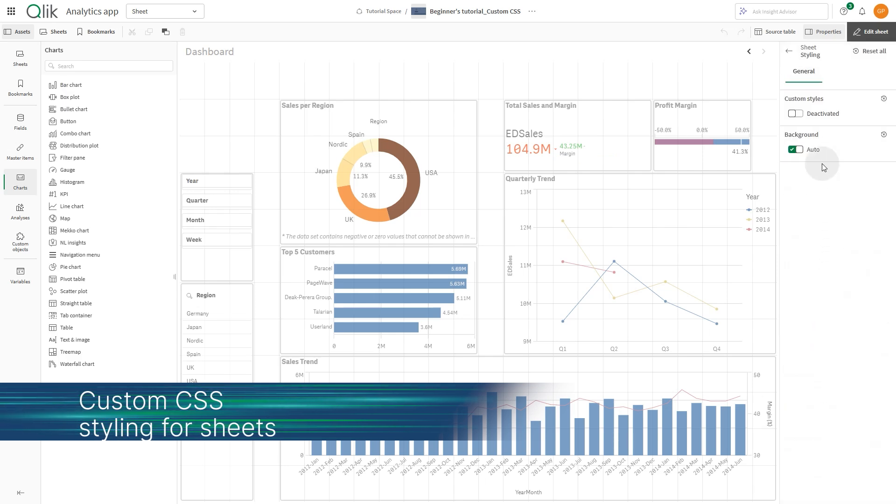
{"action": "left_click", "coordinate": [795, 113]}
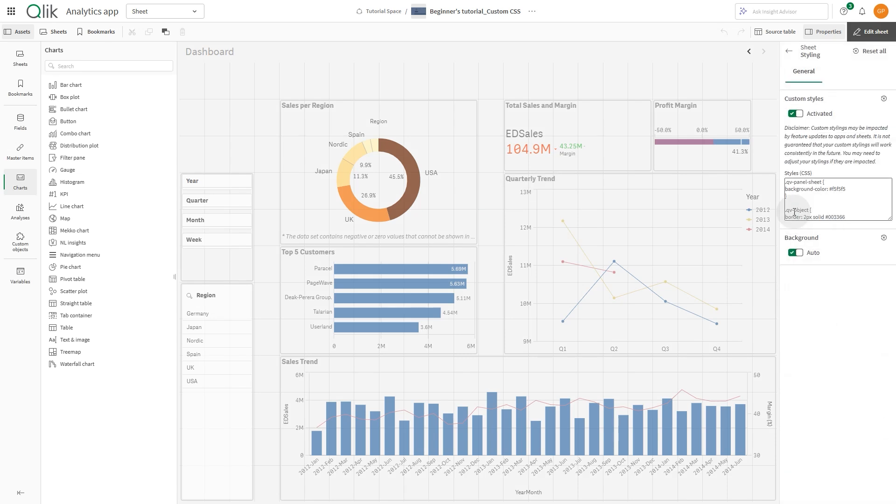
- Add 'border-radius: 8px;' to the .qv-object CSS rule and apply it
{"action": "type", "text": "border-radius: 8px;"}
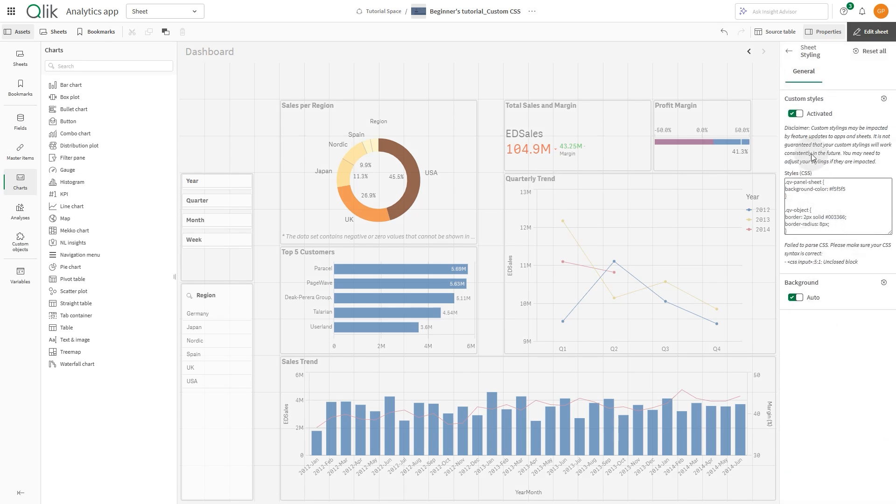
{"action": "left_click", "coordinate": [789, 54]}
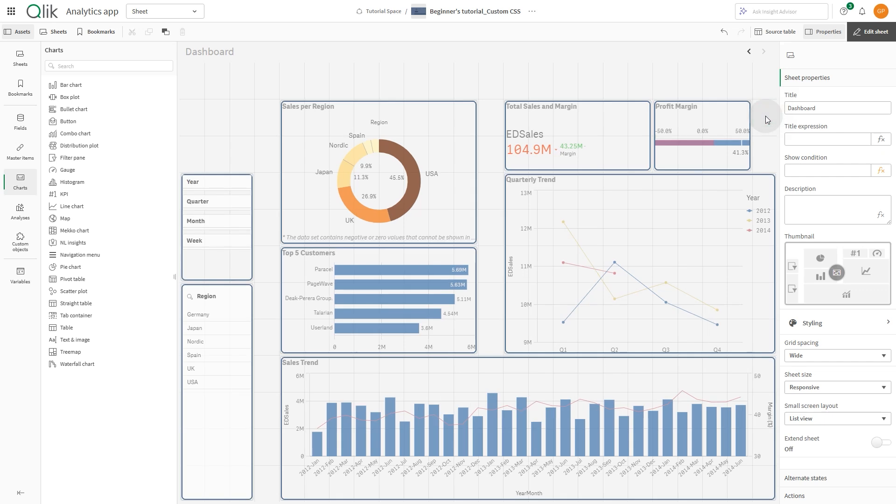
{"action": "mouse_move", "coordinate": [296, 231]}
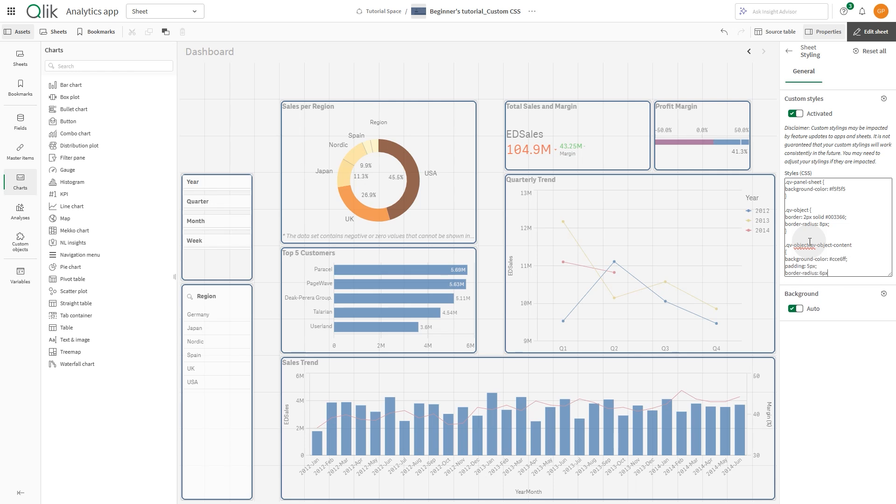
{"action": "left_click", "coordinate": [874, 31]}
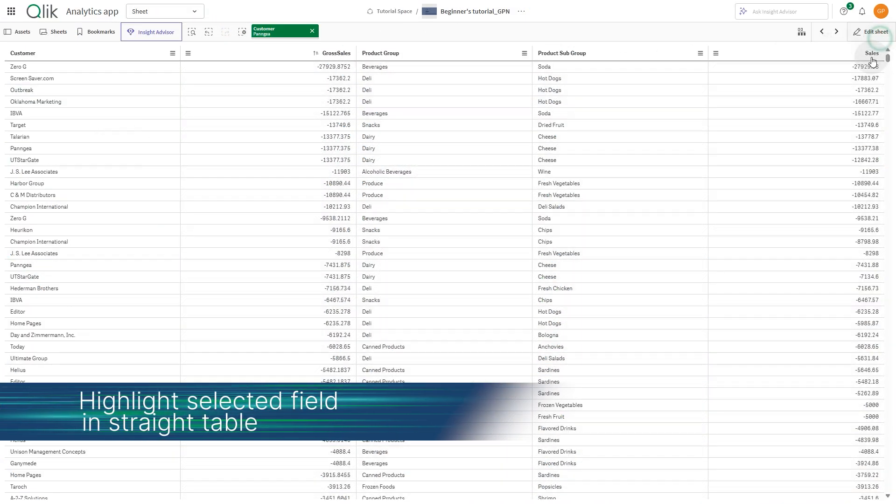
- Leave sheet editing to view the straight table of customer sales filtered to Panngea
{"action": "left_click", "coordinate": [872, 31]}
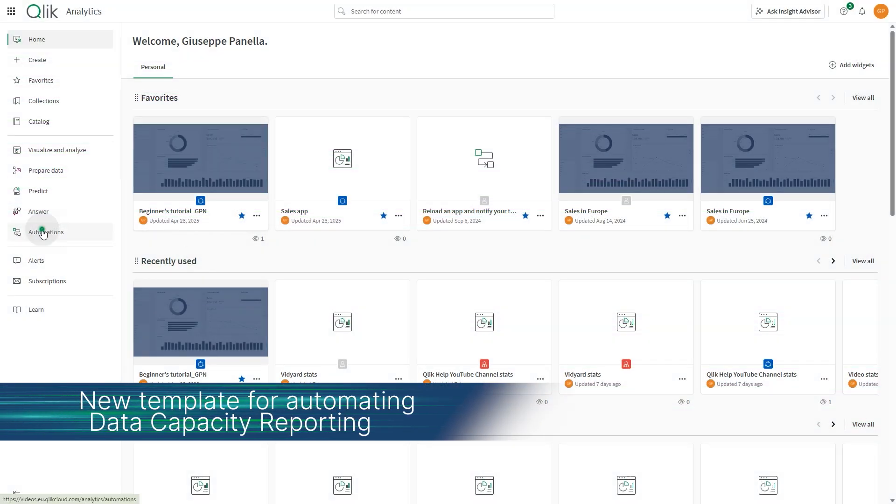
- Create an automation from the App Installers 'Capacity consumption app deployer' template
{"action": "left_click", "coordinate": [46, 231]}
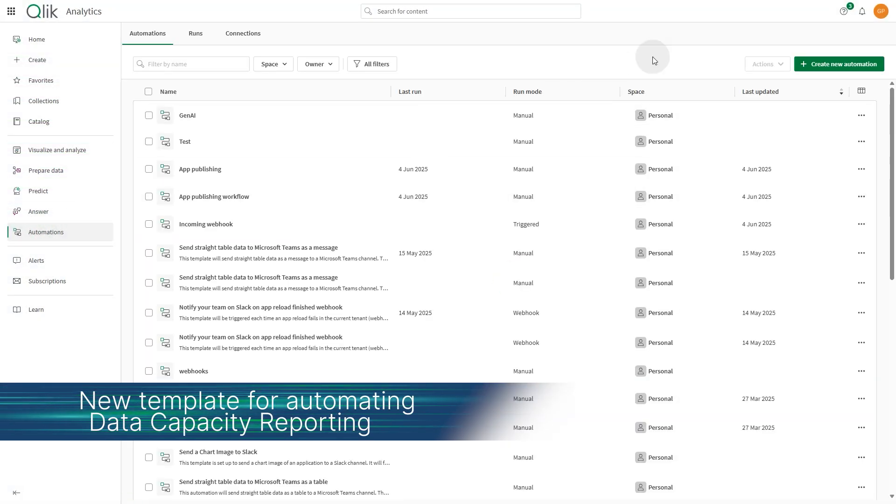
{"action": "left_click", "coordinate": [838, 63]}
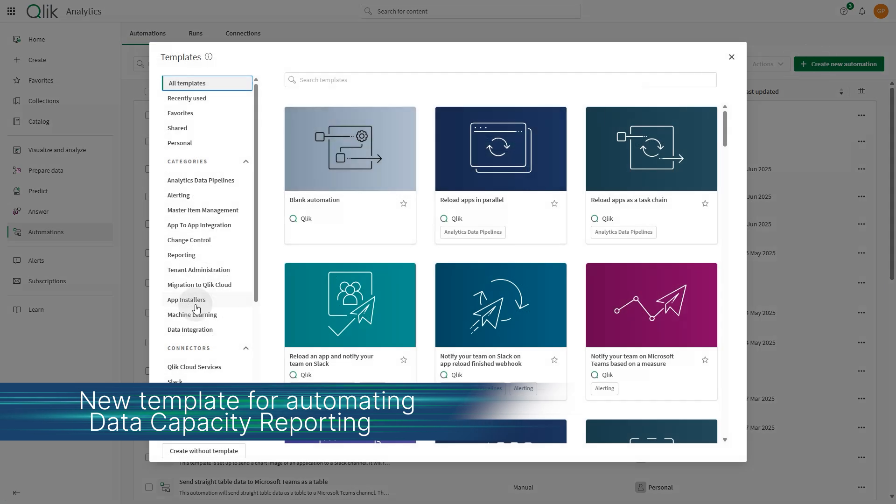
{"action": "left_click", "coordinate": [187, 299]}
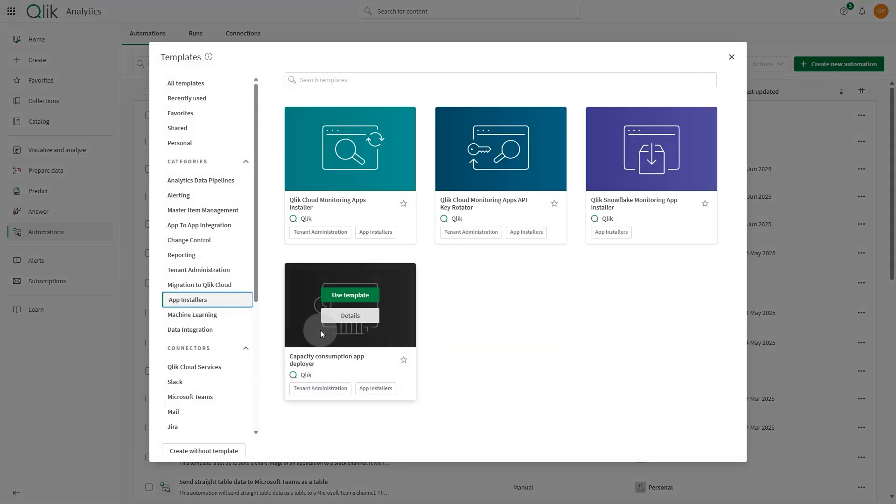
{"action": "left_click", "coordinate": [349, 294]}
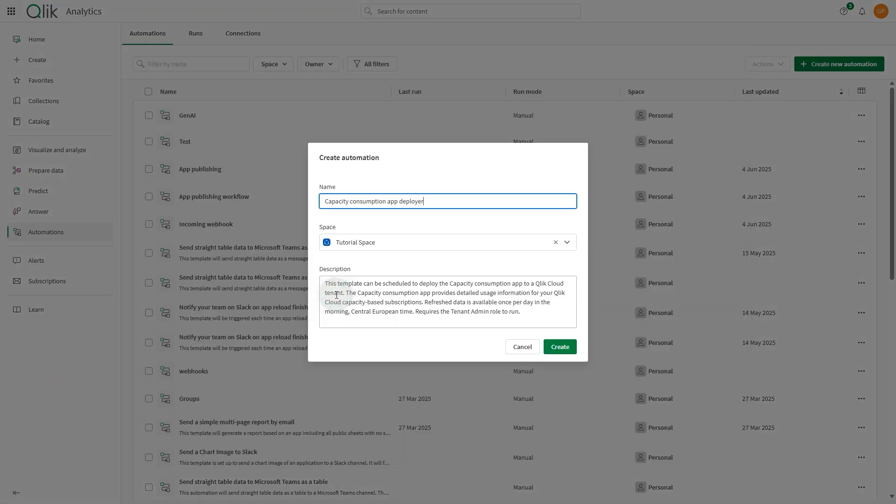
{"action": "left_click", "coordinate": [559, 346]}
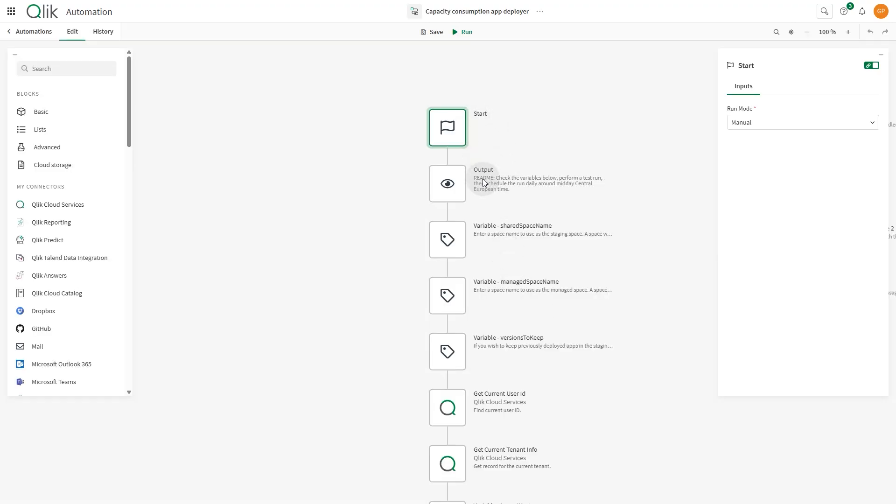
{"action": "scroll", "scroll_direction": "down", "scroll_amount": 3}
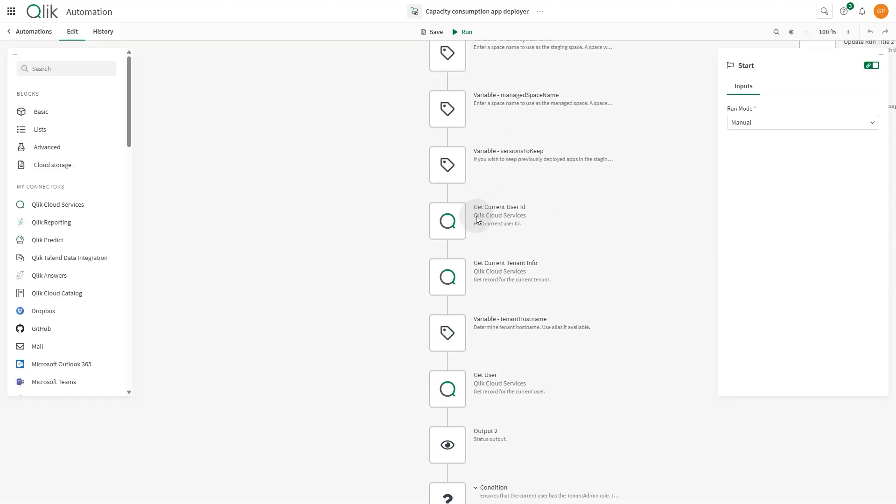
{"action": "scroll", "scroll_direction": "down", "scroll_amount": 3}
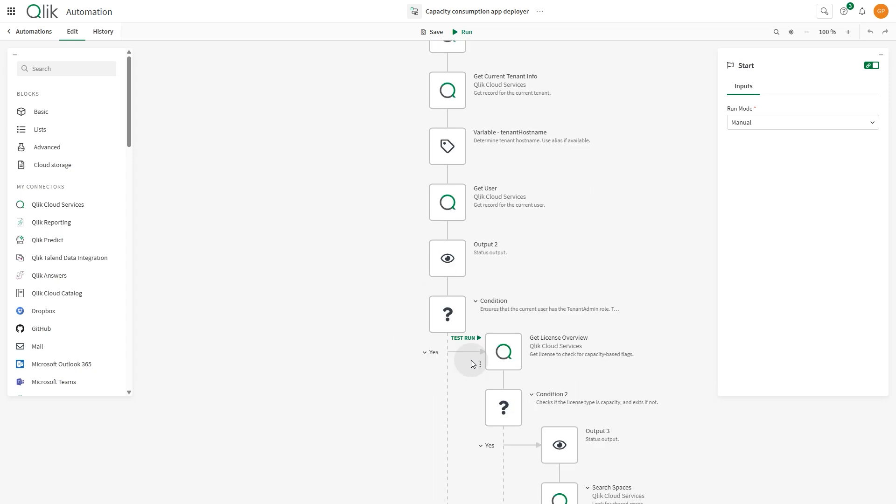
{"action": "scroll", "scroll_direction": "down", "scroll_amount": 3}
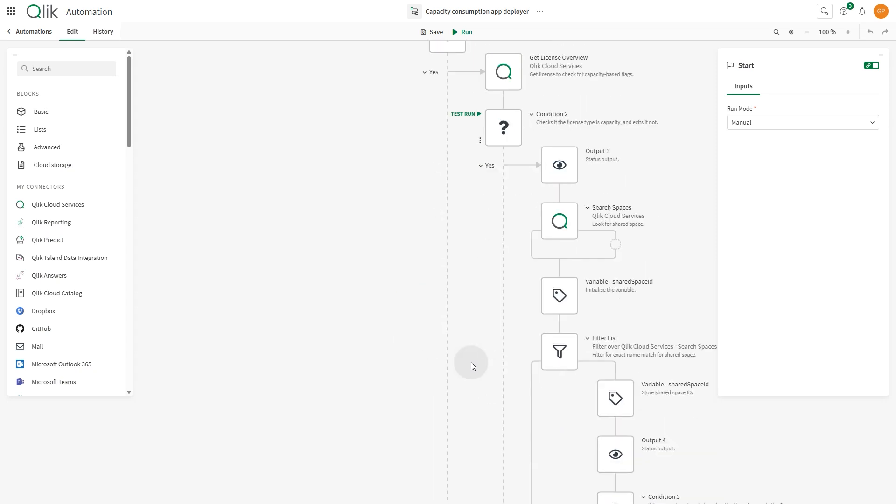
{"action": "left_click", "coordinate": [775, 31]}
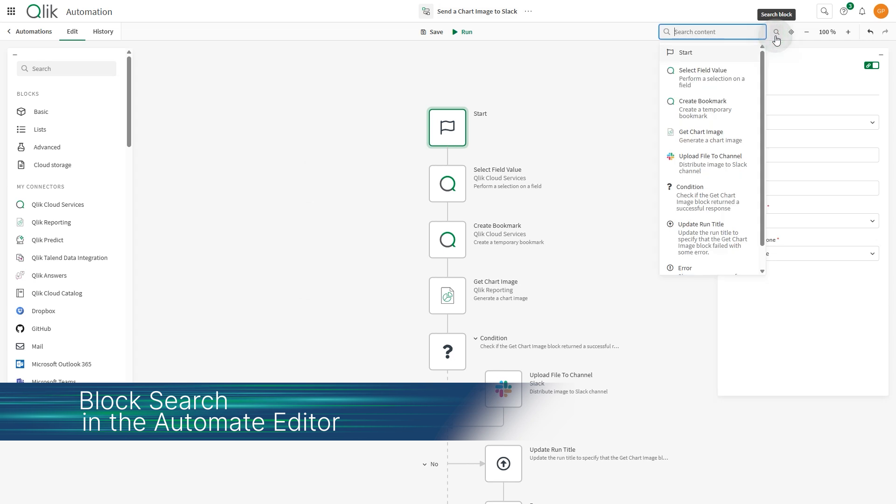
- Search the automation's blocks for 'Error' and jump to the Error block
{"action": "type", "text": "e"}
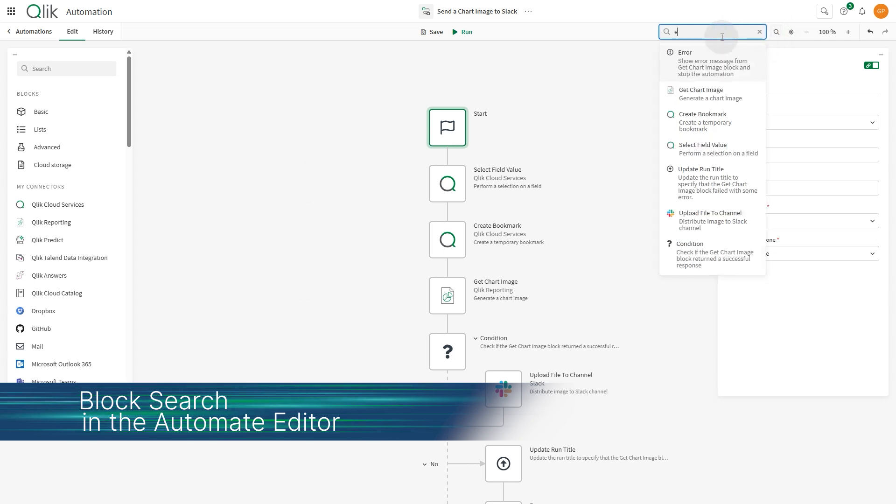
{"action": "type", "text": "rror"}
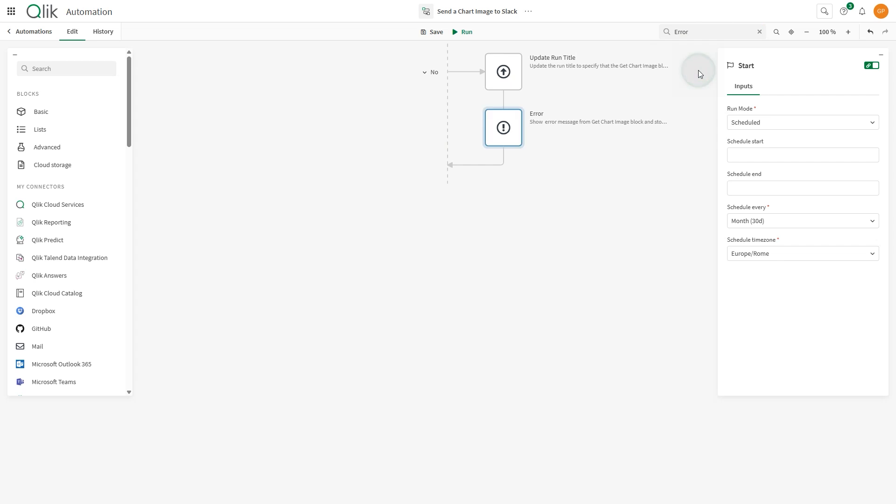
{"action": "left_click", "coordinate": [502, 128]}
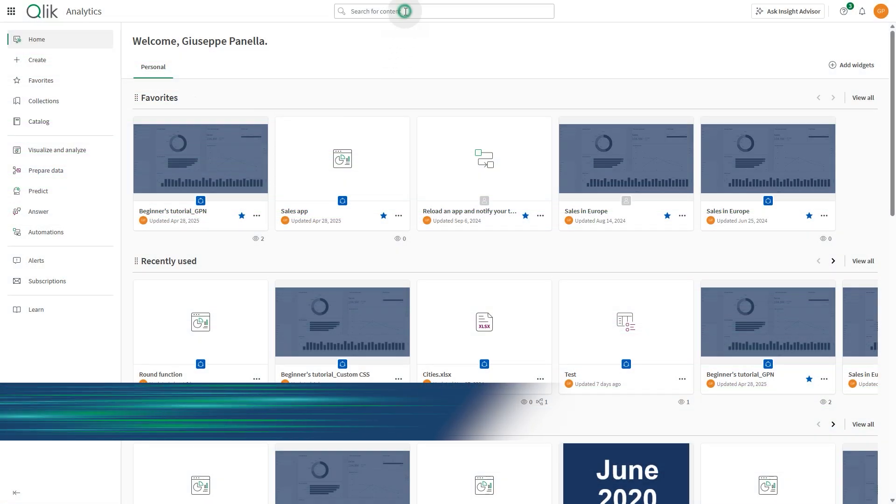
- Search all content for 'Sales' and show the full results
{"action": "left_click", "coordinate": [444, 11]}
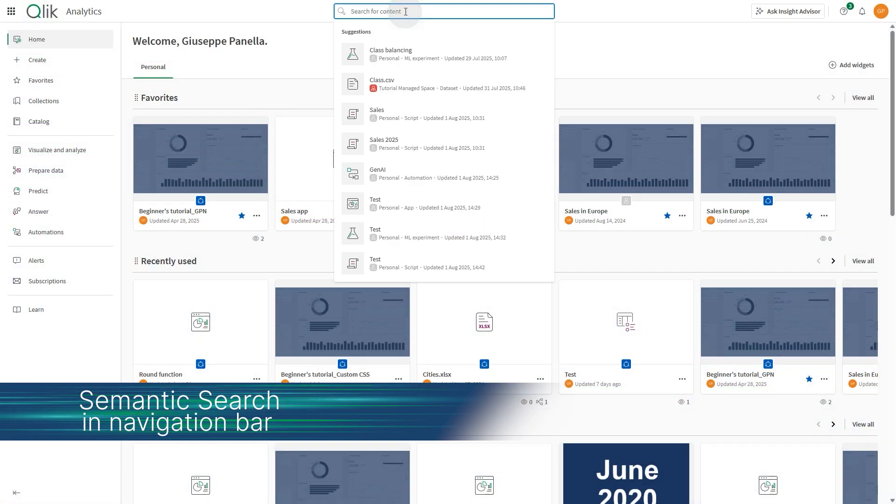
{"action": "type", "text": "Sales"}
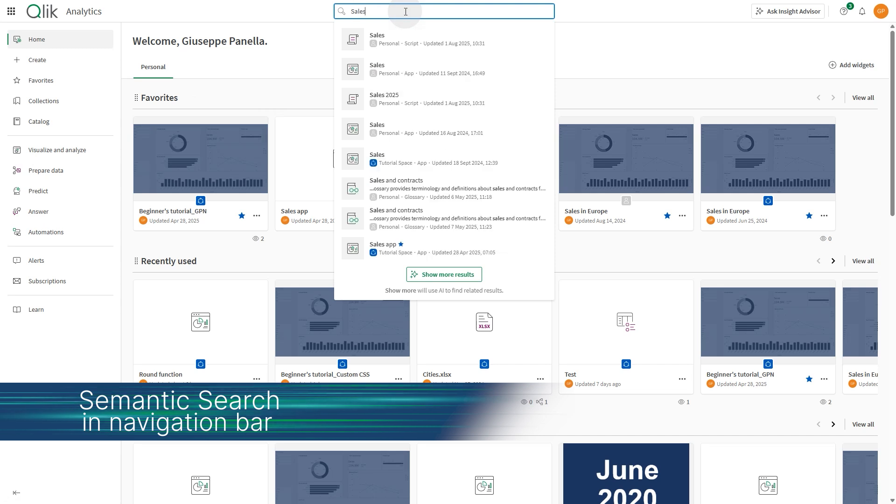
{"action": "left_click", "coordinate": [443, 275]}
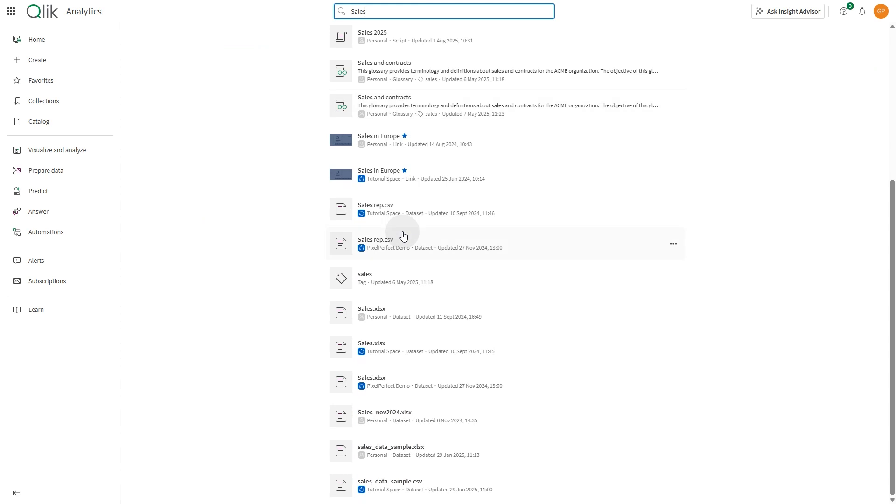
- Run a new content search for 'Ventas' and select a result
{"action": "left_click", "coordinate": [442, 11]}
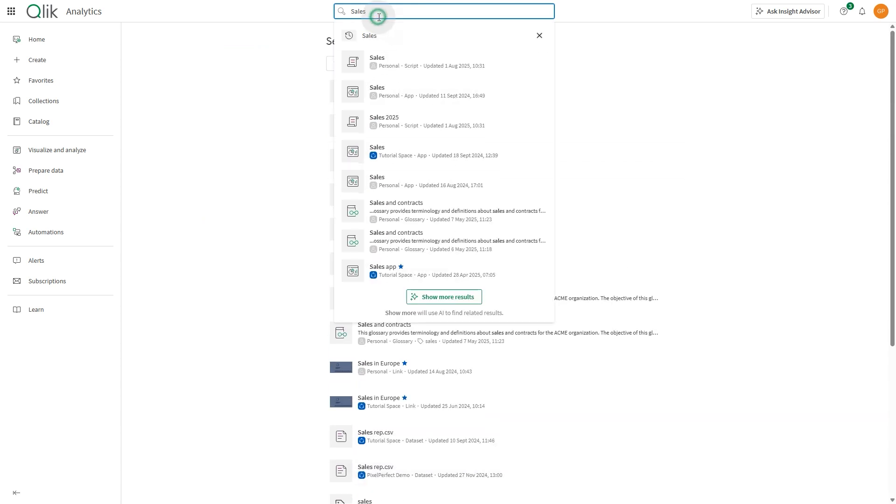
{"action": "type", "text": "Ventas"}
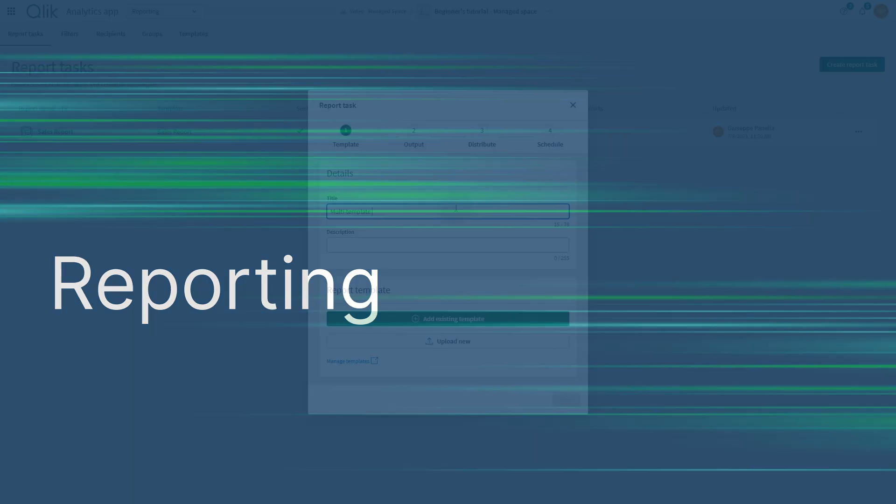
{"action": "left_click", "coordinate": [448, 318]}
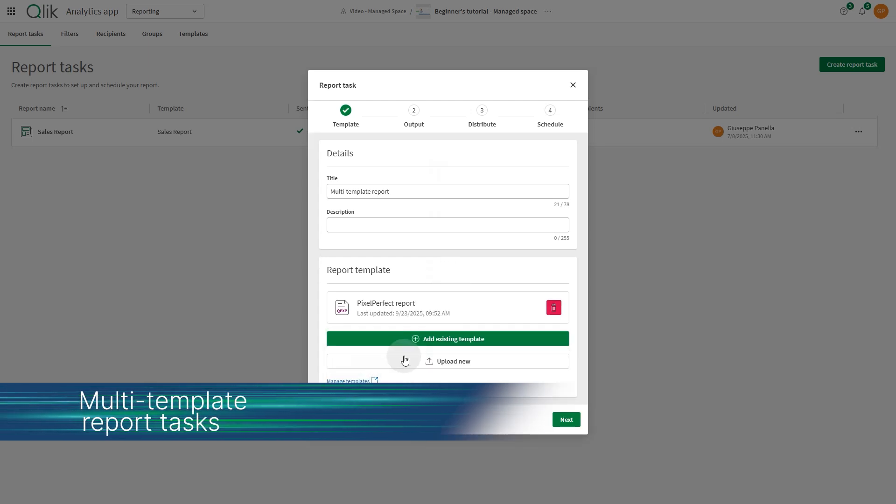
- Add the Sales Report and HTML report templates to the Multi-template report task
{"action": "left_click", "coordinate": [447, 339]}
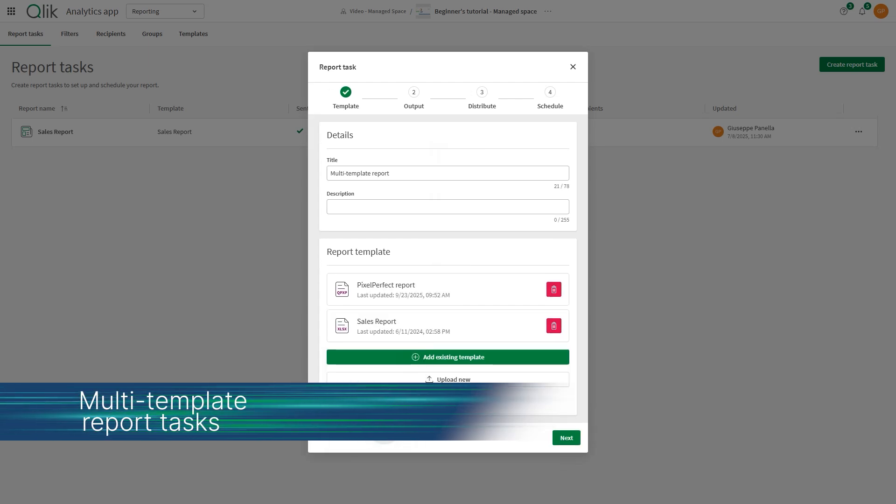
{"action": "left_click", "coordinate": [447, 357]}
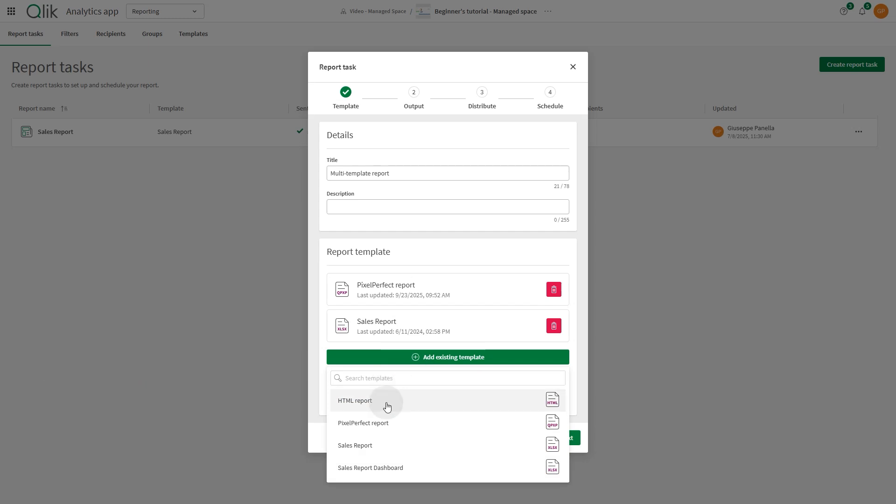
{"action": "left_click", "coordinate": [354, 400]}
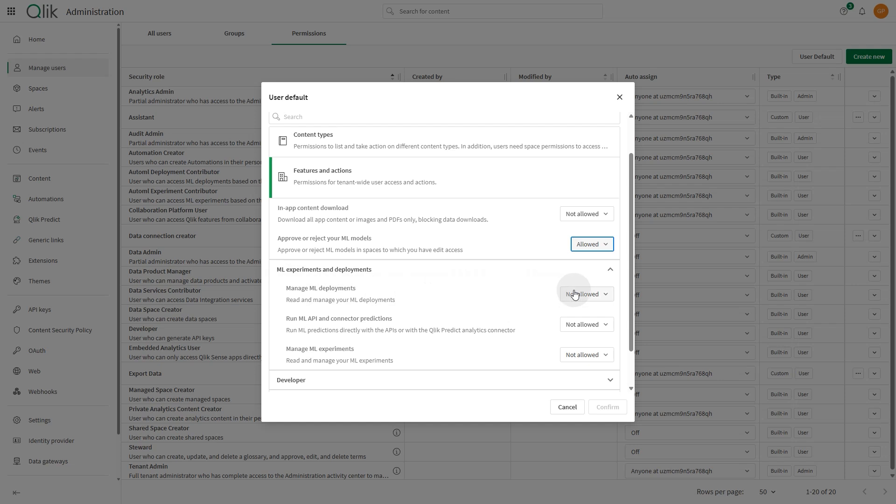
- Set Manage ML deployments to Allowed, confirm, and expand ML experiments and deployments
{"action": "left_click", "coordinate": [585, 293]}
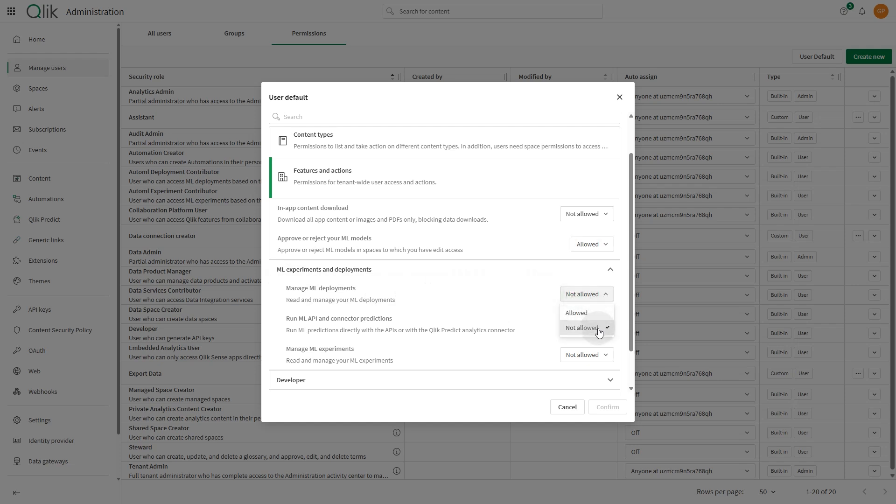
{"action": "left_click", "coordinate": [576, 312]}
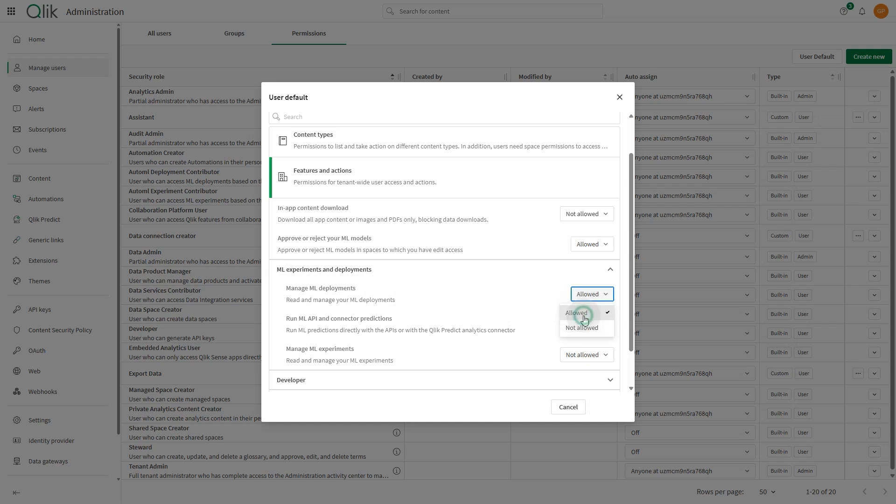
{"action": "left_click", "coordinate": [580, 328]}
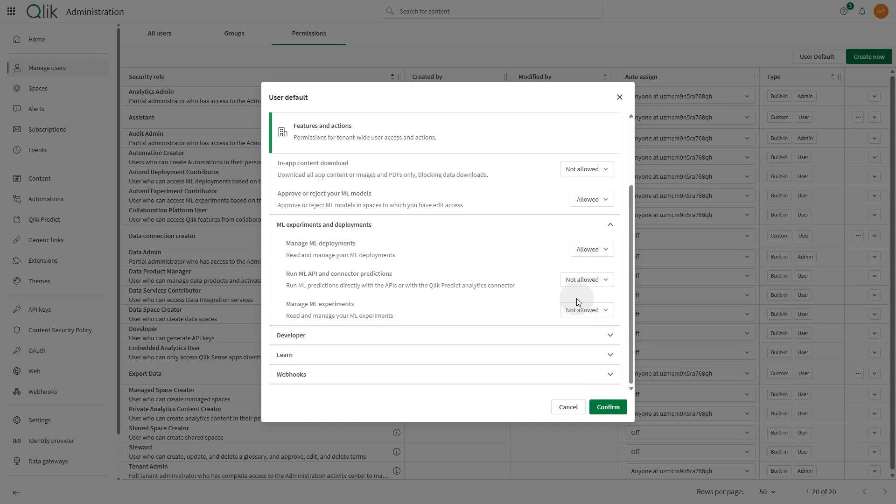
{"action": "left_click", "coordinate": [585, 310]}
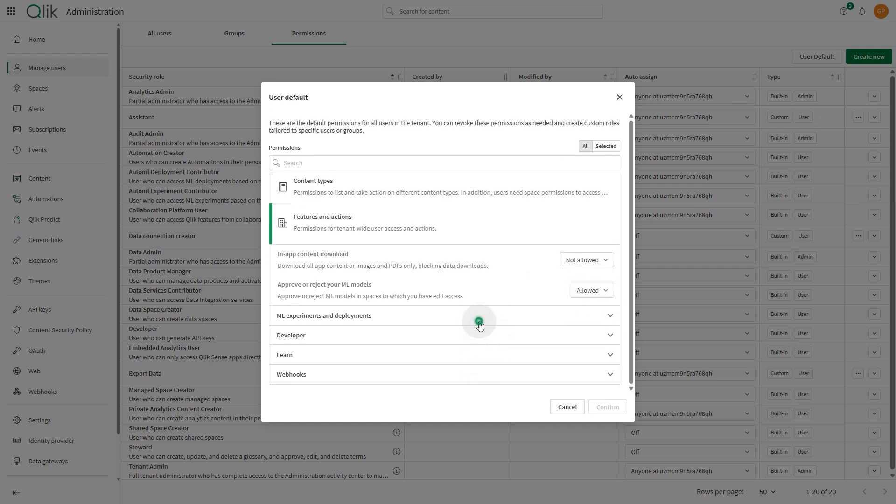
{"action": "left_click", "coordinate": [478, 315]}
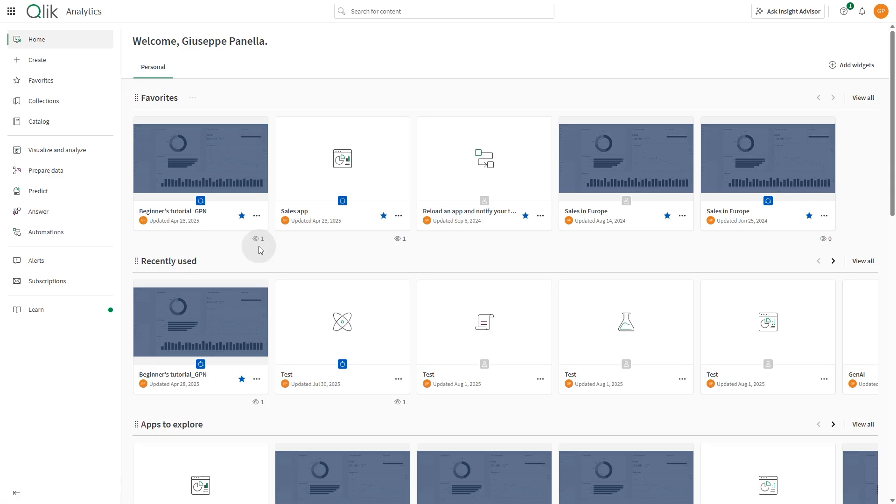
- Run a performance evaluation on Beginner's tutorial_GPN from its Details page
{"action": "left_click", "coordinate": [256, 216]}
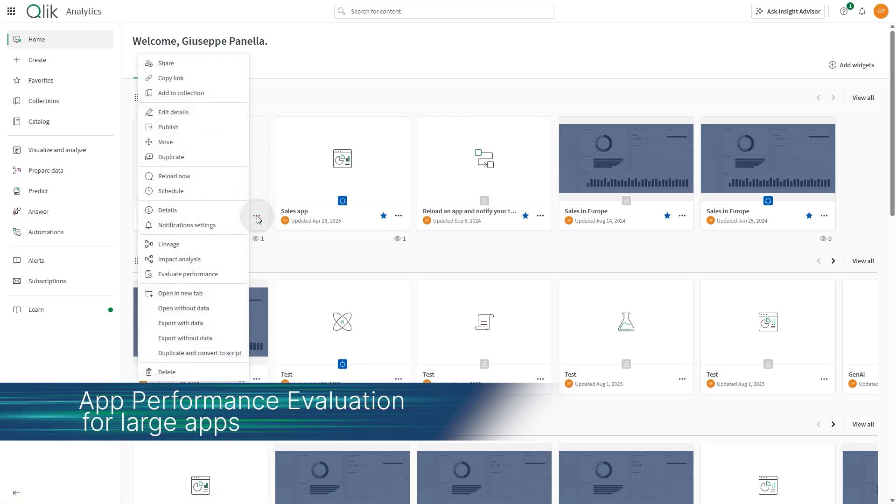
{"action": "left_click", "coordinate": [167, 210]}
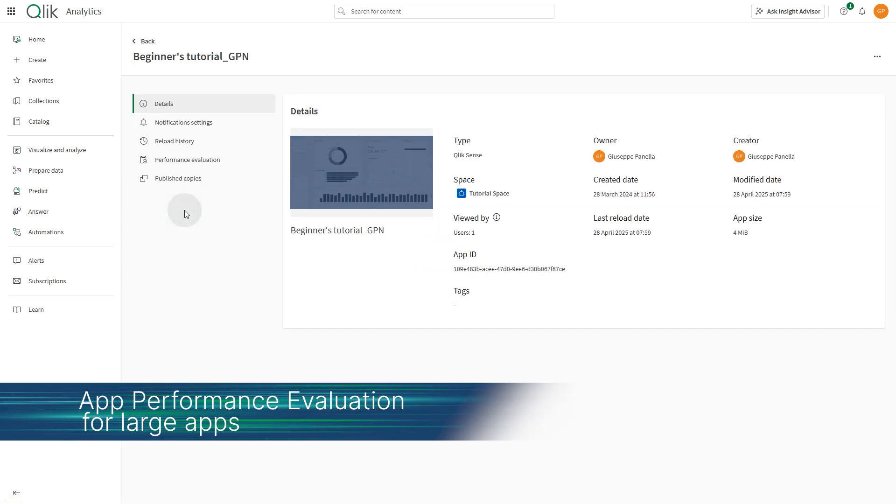
{"action": "left_click", "coordinate": [187, 160]}
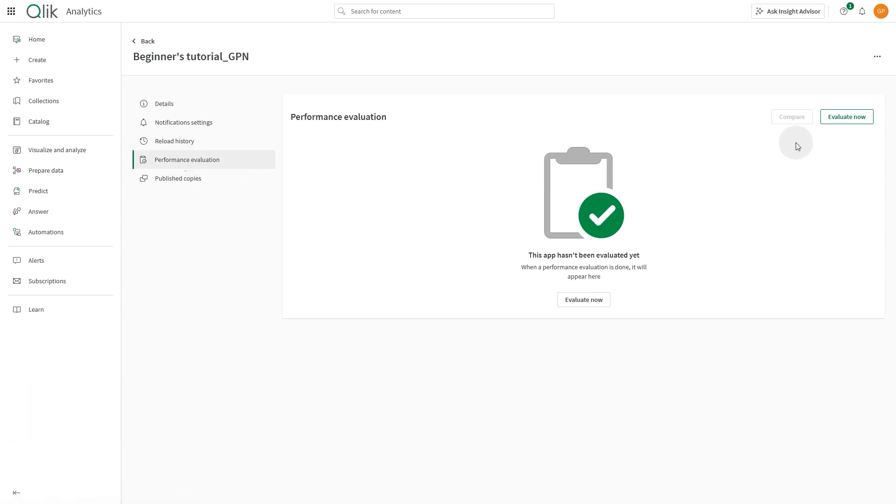
{"action": "left_click", "coordinate": [847, 116]}
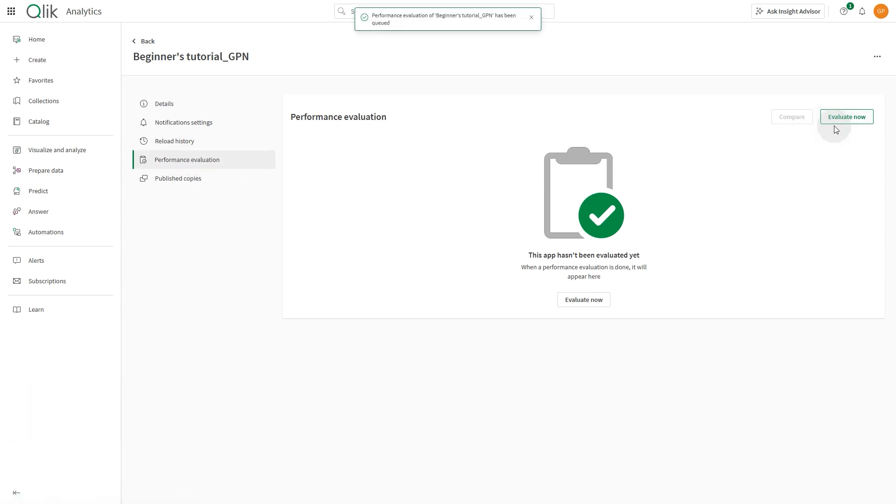
{"action": "left_click", "coordinate": [846, 117]}
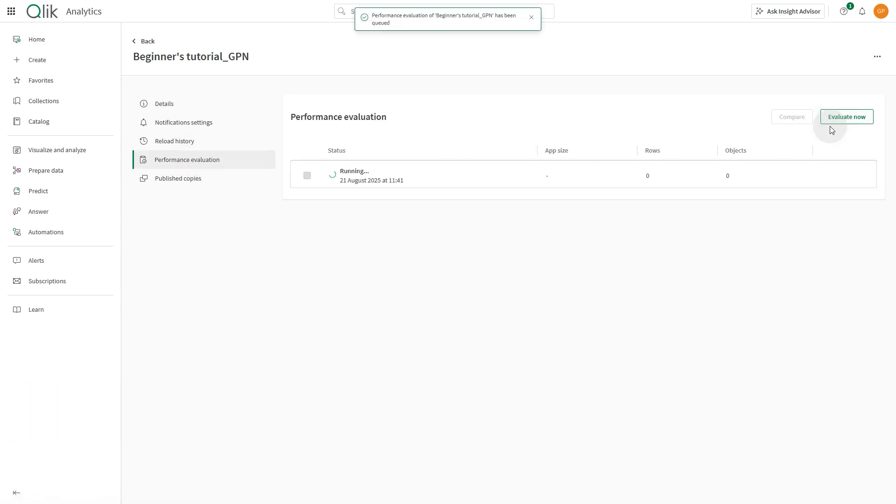
{"action": "left_click", "coordinate": [531, 18]}
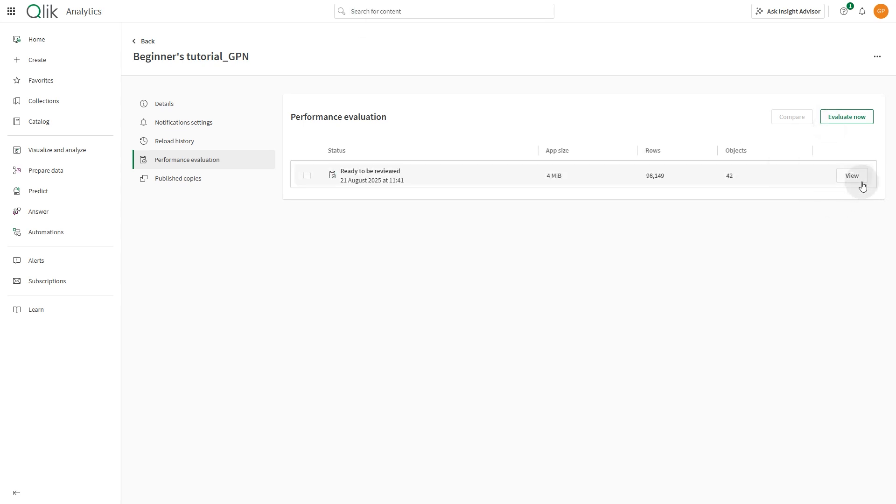
{"action": "mouse_move", "coordinate": [697, 213]}
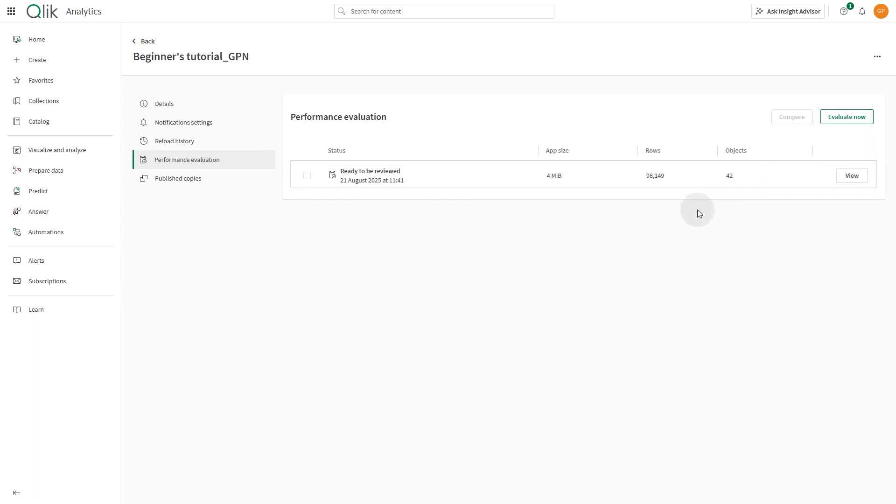
- View the evaluation details and expand the Warnings and Not evaluated sections
{"action": "left_click", "coordinate": [851, 175]}
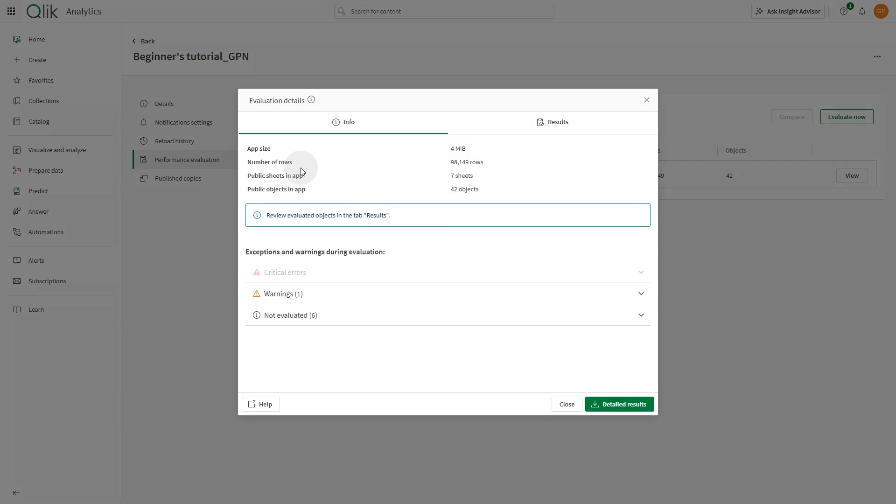
{"action": "mouse_move", "coordinate": [611, 305]}
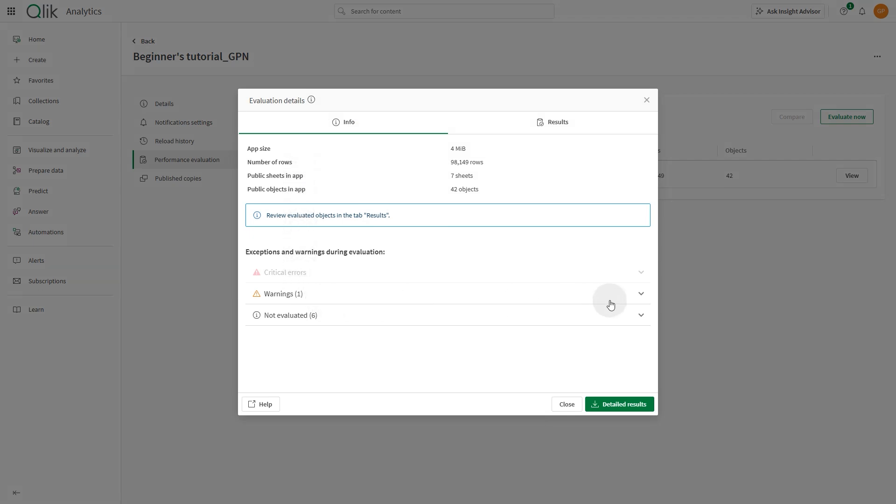
{"action": "left_click", "coordinate": [640, 293]}
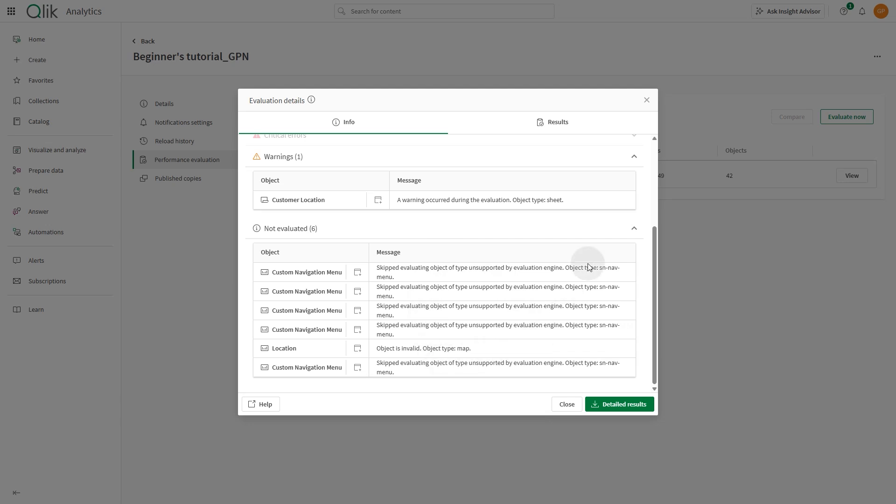
{"action": "left_click", "coordinate": [552, 122]}
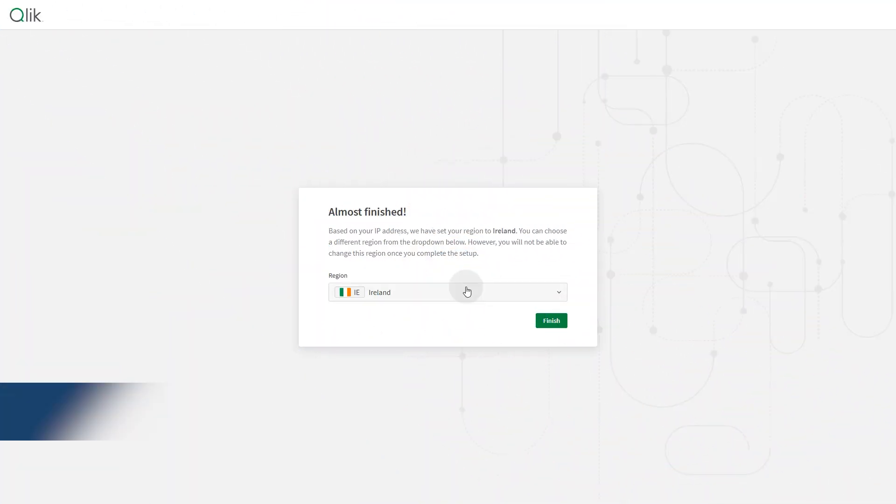
- Choose Israel as the tenant region and finish the tenant setup
{"action": "left_click", "coordinate": [447, 292]}
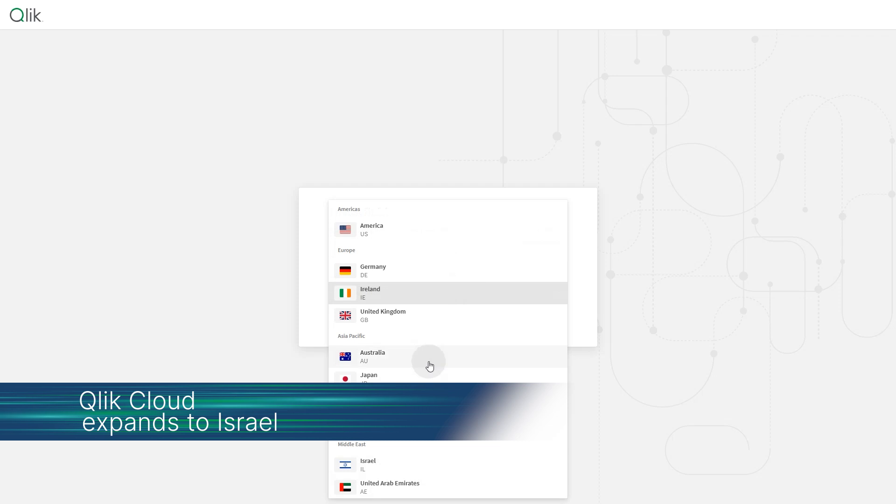
{"action": "left_click", "coordinate": [367, 464]}
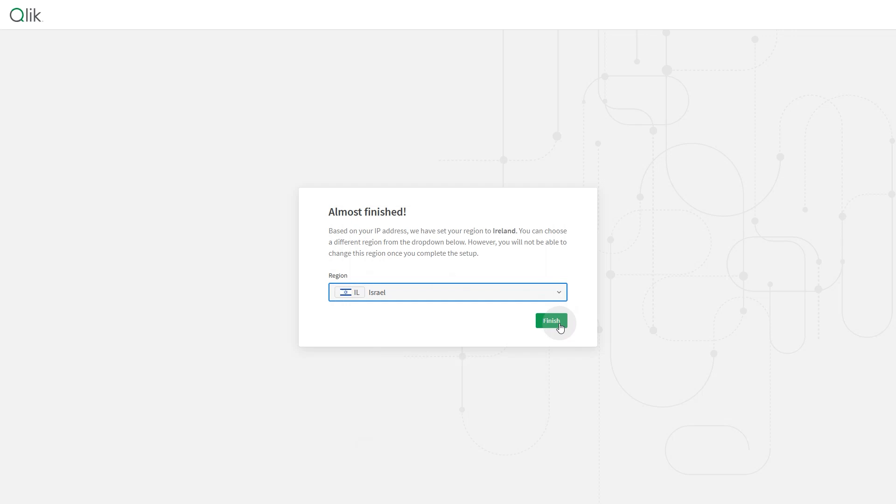
{"action": "left_click", "coordinate": [550, 320]}
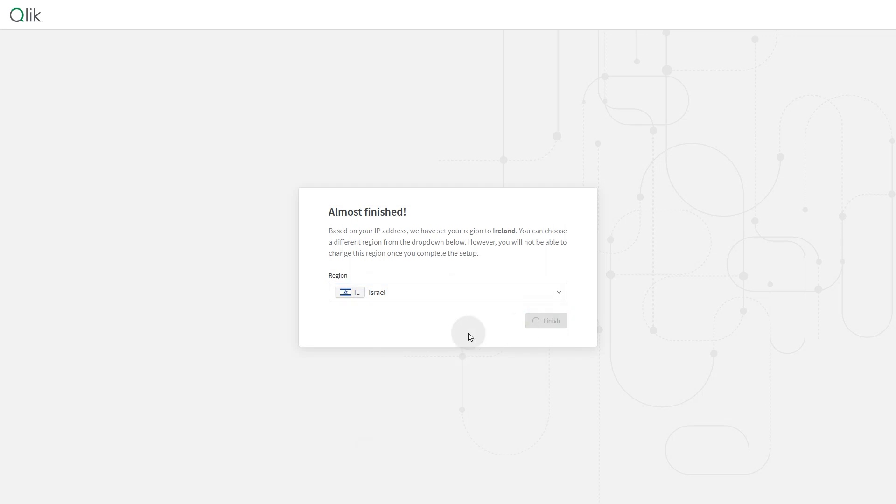
{"action": "left_click", "coordinate": [544, 320]}
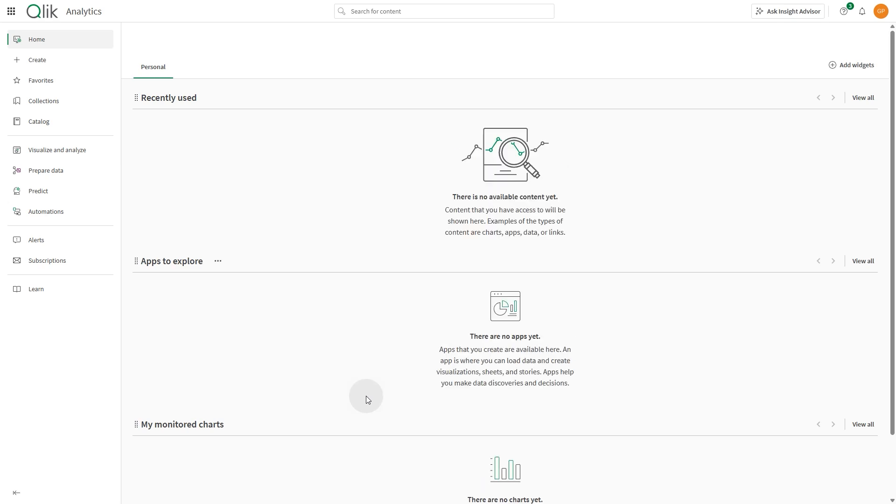
{"action": "mouse_move", "coordinate": [342, 398]}
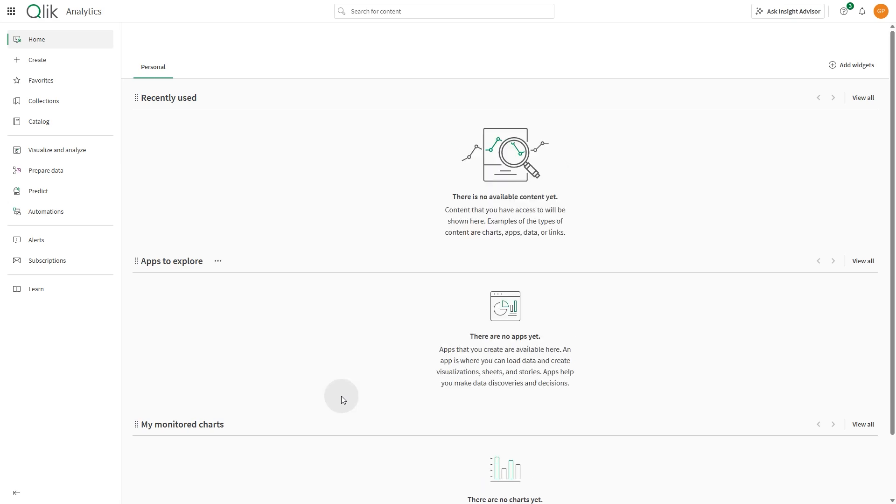
{"action": "mouse_move", "coordinate": [294, 376]}
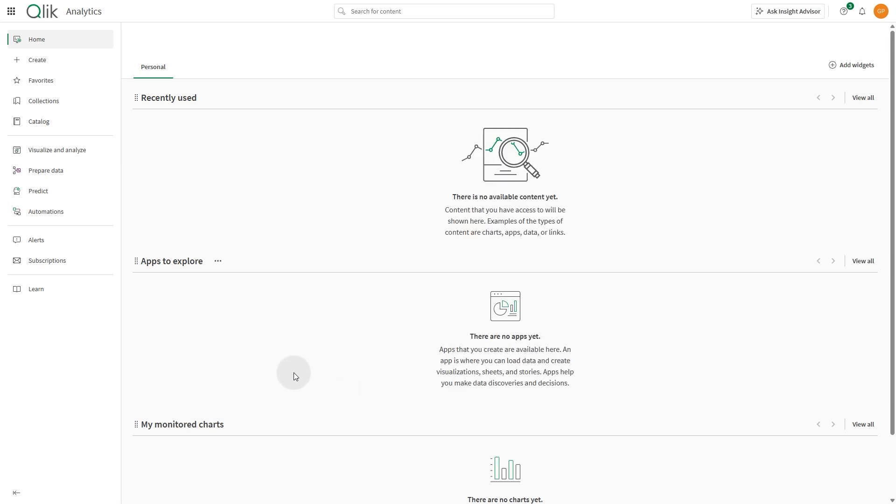